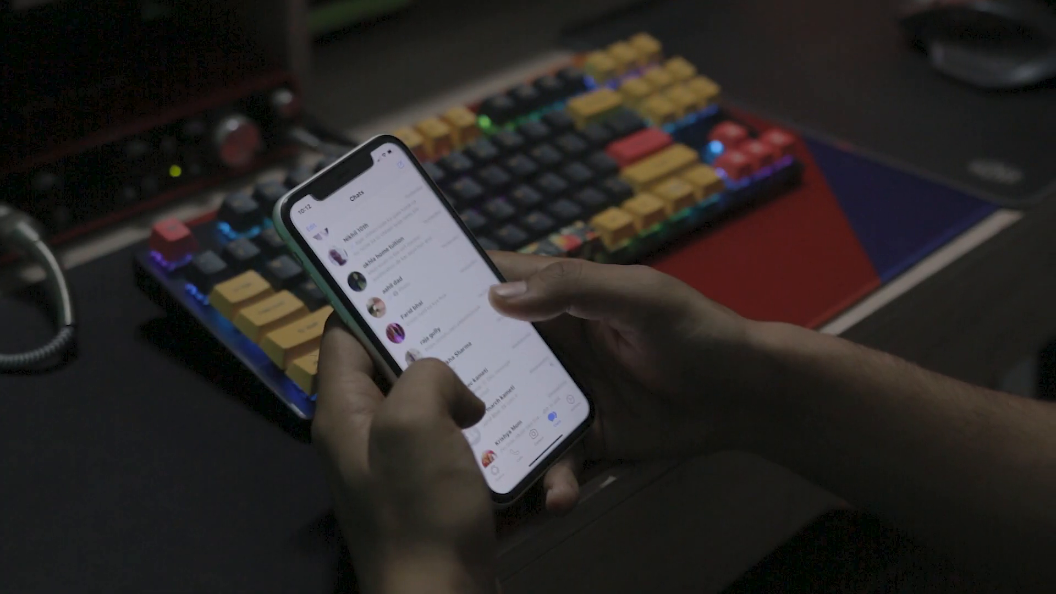
Scroll down the iPhone's WhatsApp Chats list to review the conversations
{"action": "scroll", "scroll_direction": "down", "scroll_amount": 3}
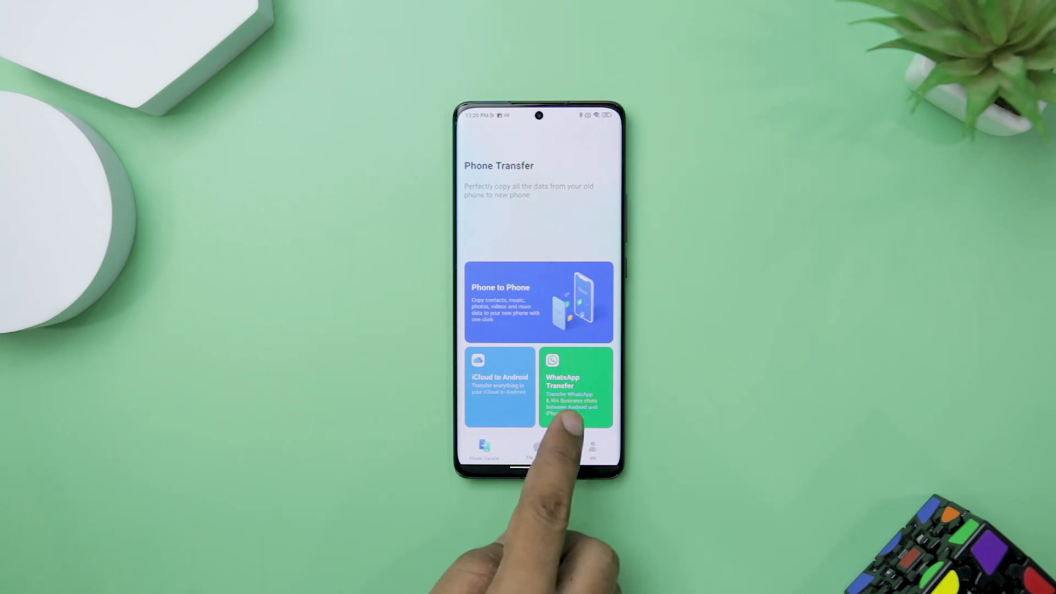
Choose WhatsApp Transfer from the Phone Transfer home screen
{"action": "left_click", "coordinate": [575, 387]}
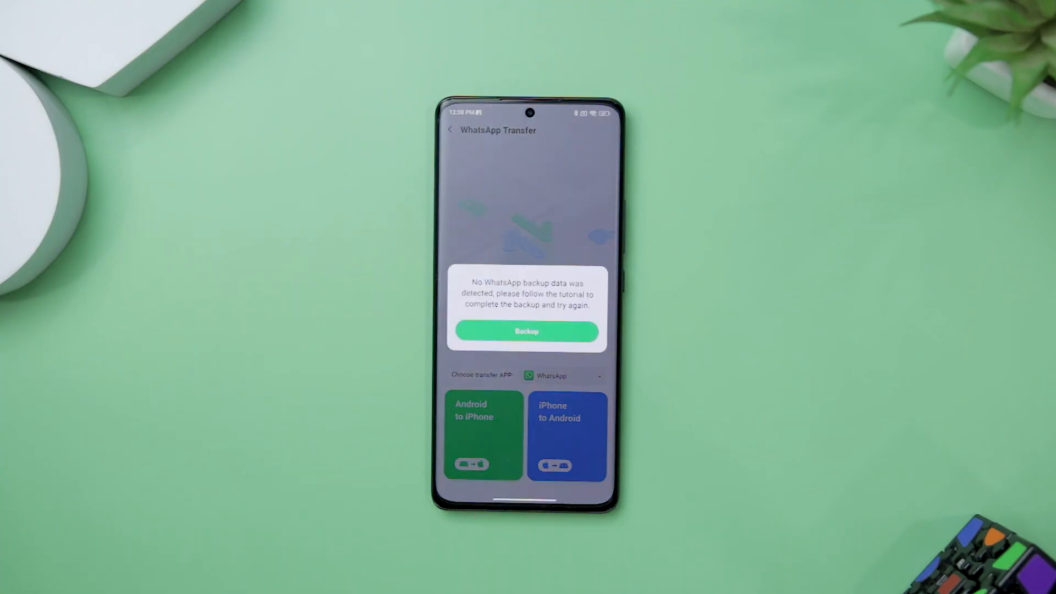
Go to Backup from the popup, then WhatsApp Settings > Chats > Chat backup
{"action": "left_click", "coordinate": [527, 332]}
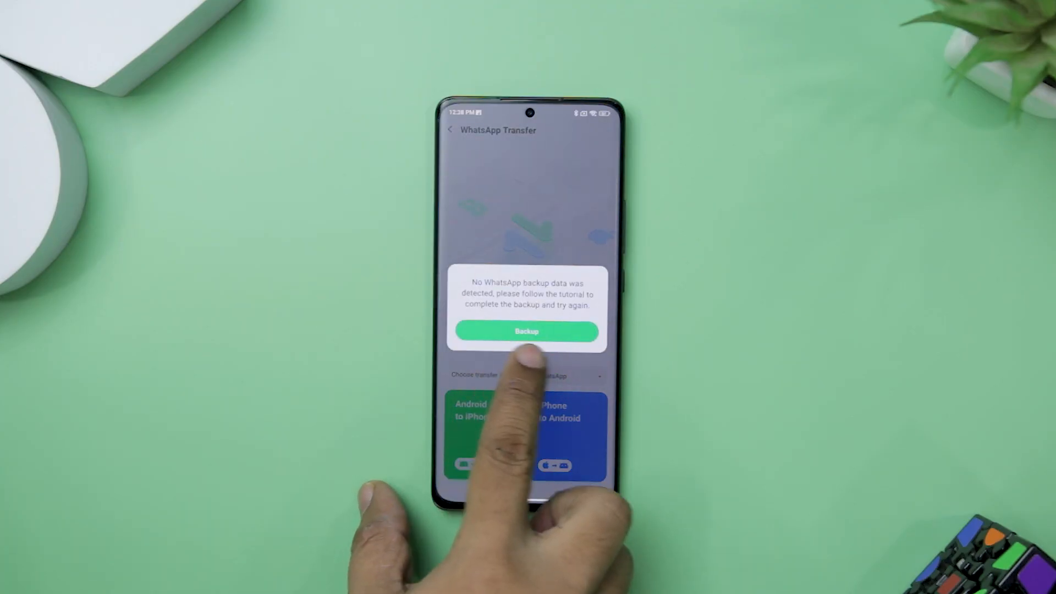
{"action": "left_click", "coordinate": [526, 331]}
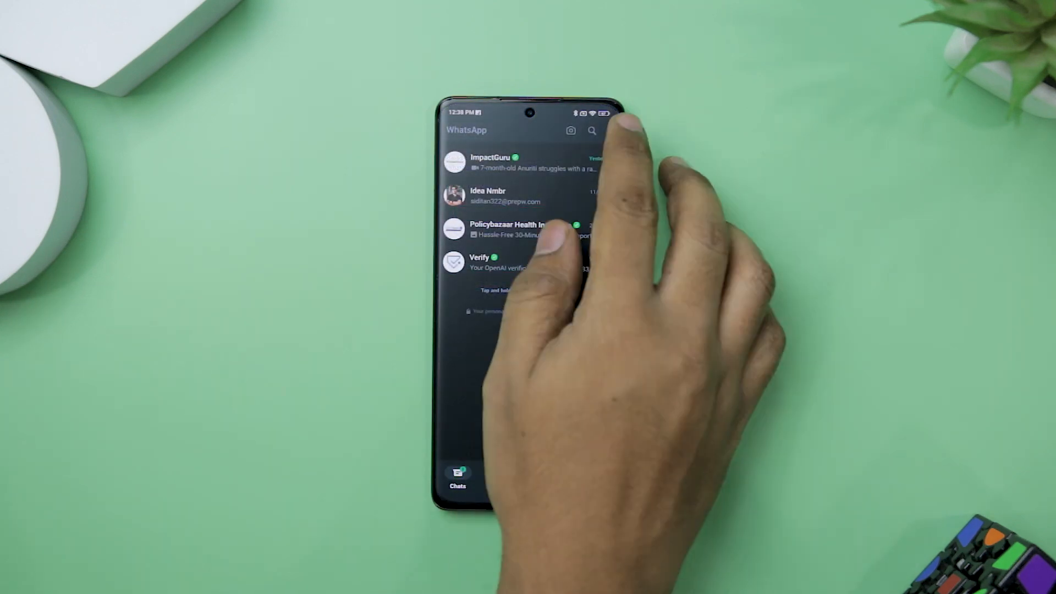
{"action": "left_click", "coordinate": [611, 131]}
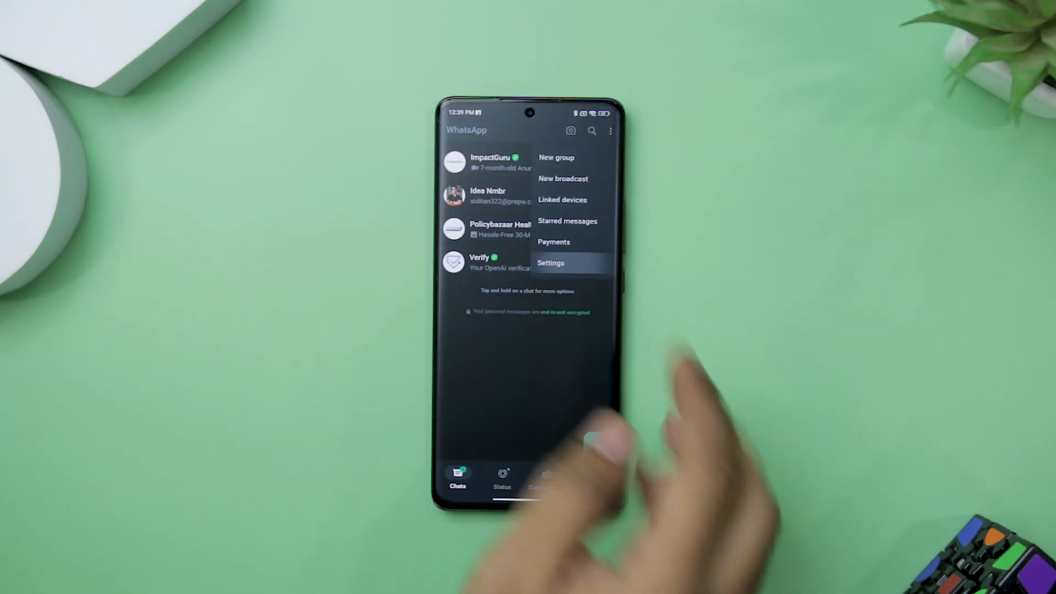
{"action": "left_click", "coordinate": [551, 263]}
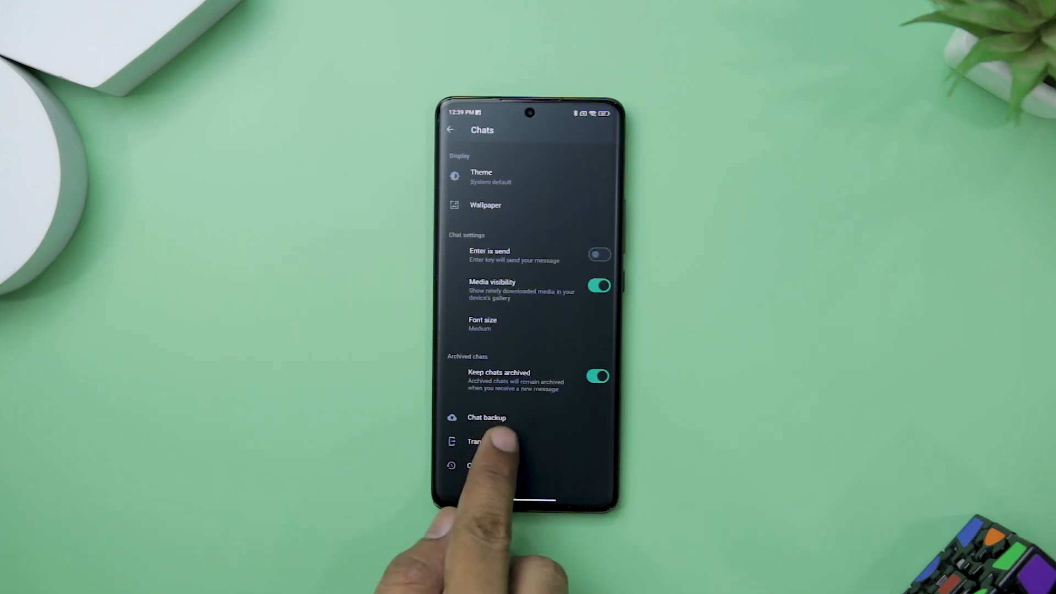
{"action": "left_click", "coordinate": [486, 417]}
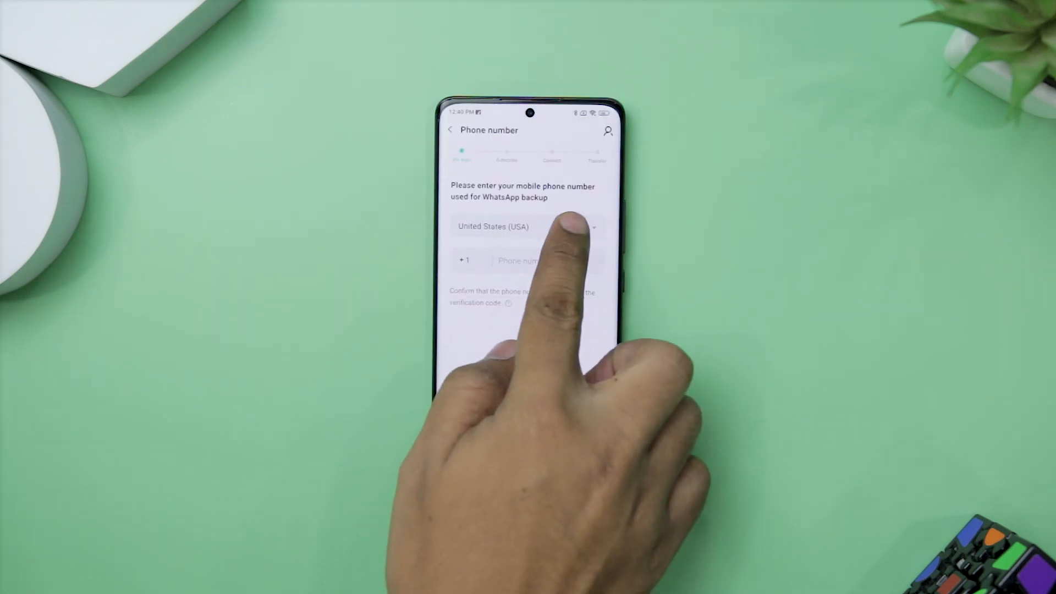
Search 'ind' in the country field and select India for the phone number
{"action": "left_click", "coordinate": [529, 226]}
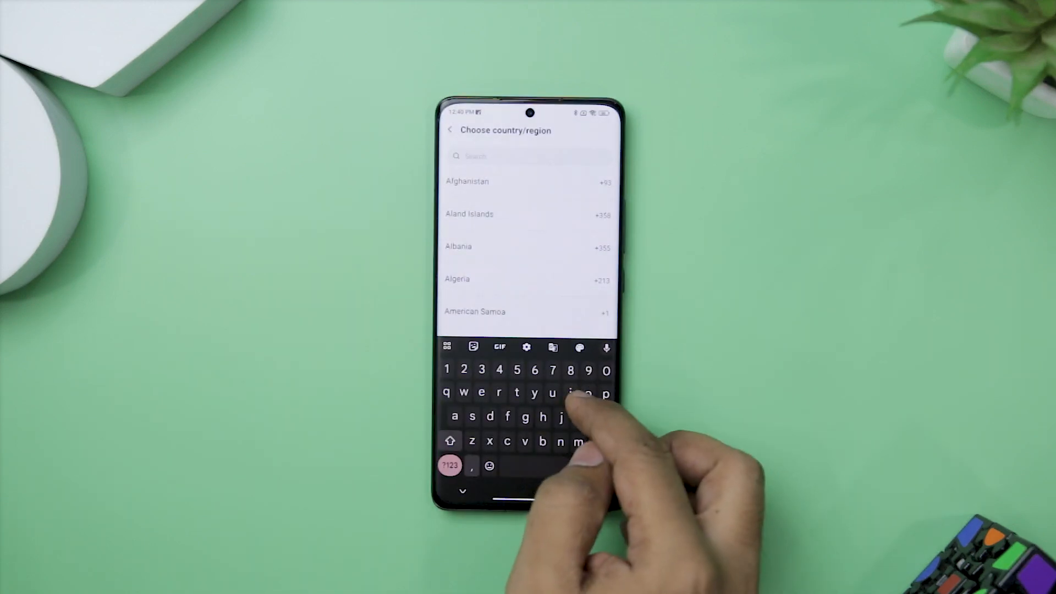
{"action": "type", "text": "ind"}
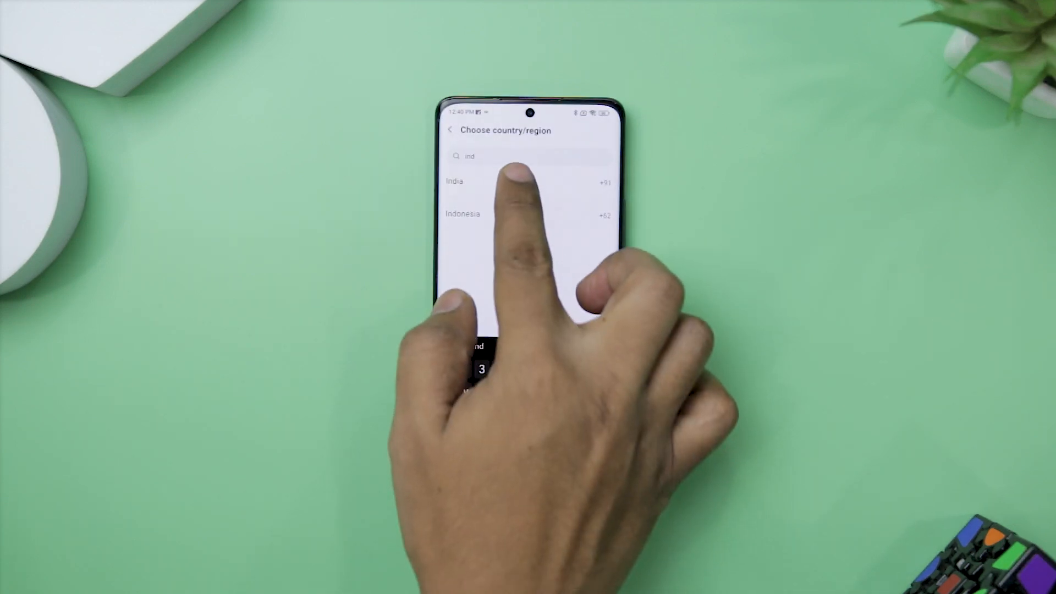
{"action": "left_click", "coordinate": [454, 182]}
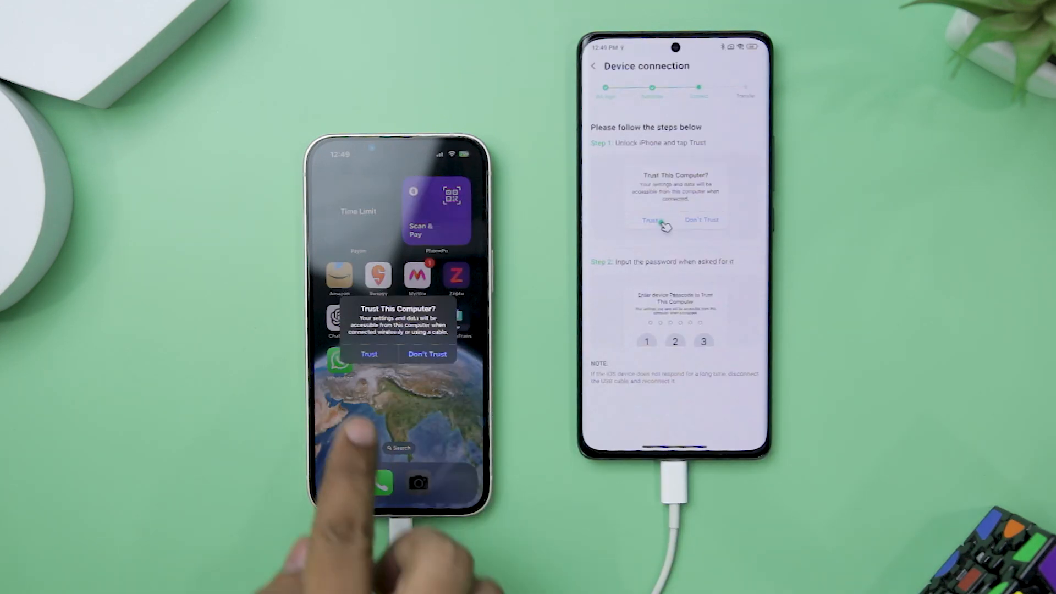
Trust the Android phone on the iPhone, turn off Find My iPhone, and begin the WhatsApp transfer
{"action": "left_click", "coordinate": [368, 353]}
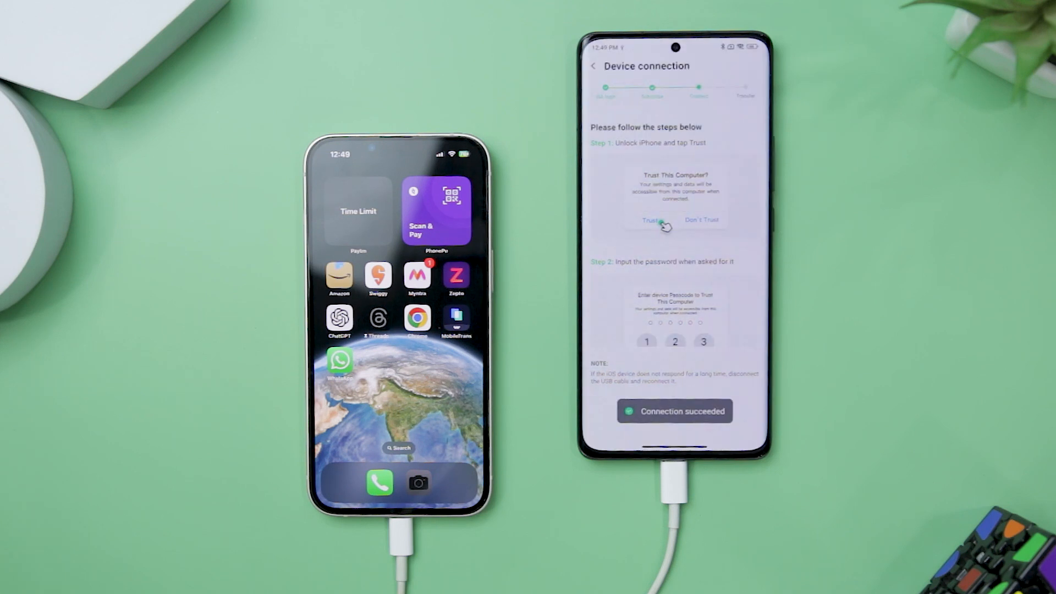
{"action": "left_click", "coordinate": [650, 220]}
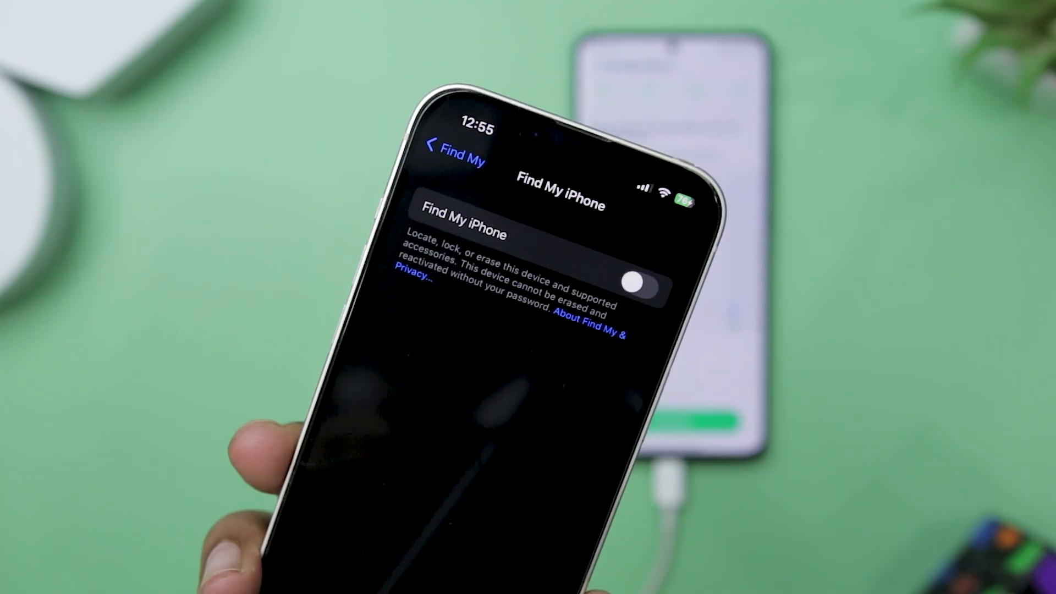
{"action": "left_click", "coordinate": [452, 159]}
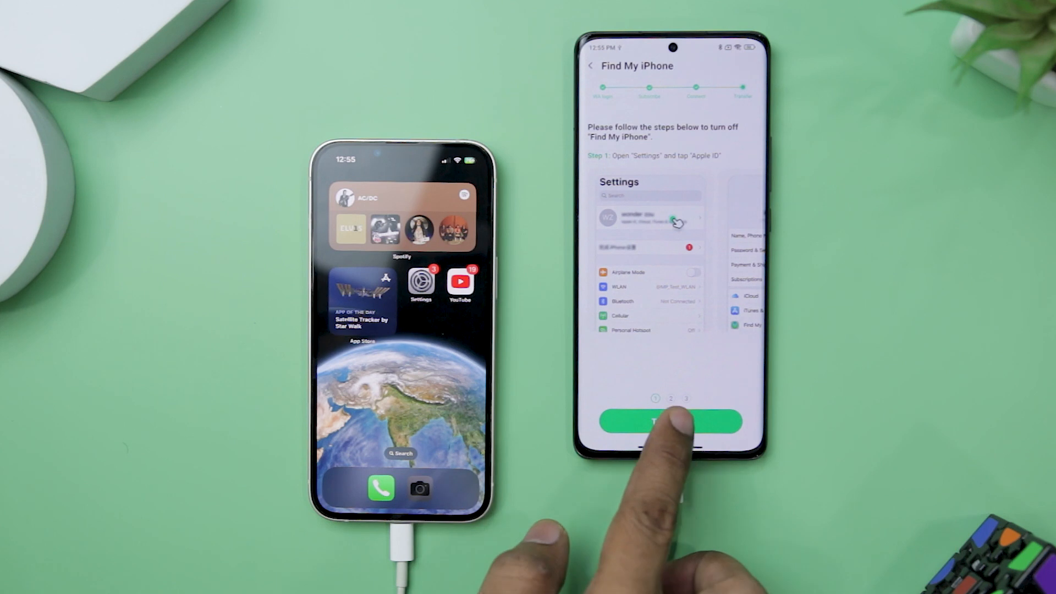
{"action": "left_click", "coordinate": [671, 422]}
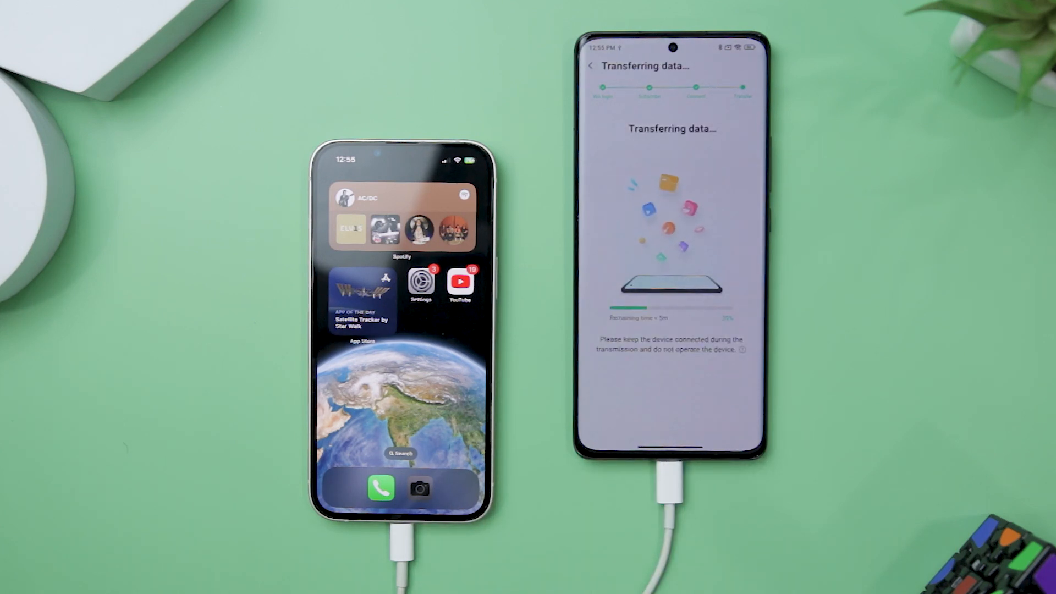